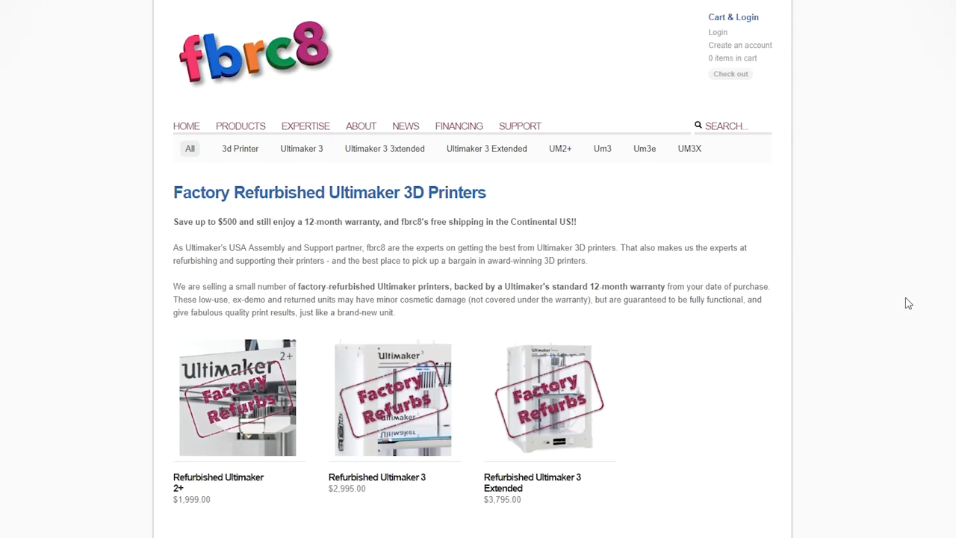
Navigate to fbrc8's 'Ultimaker's Partner in the USA' About page.
click(305, 125)
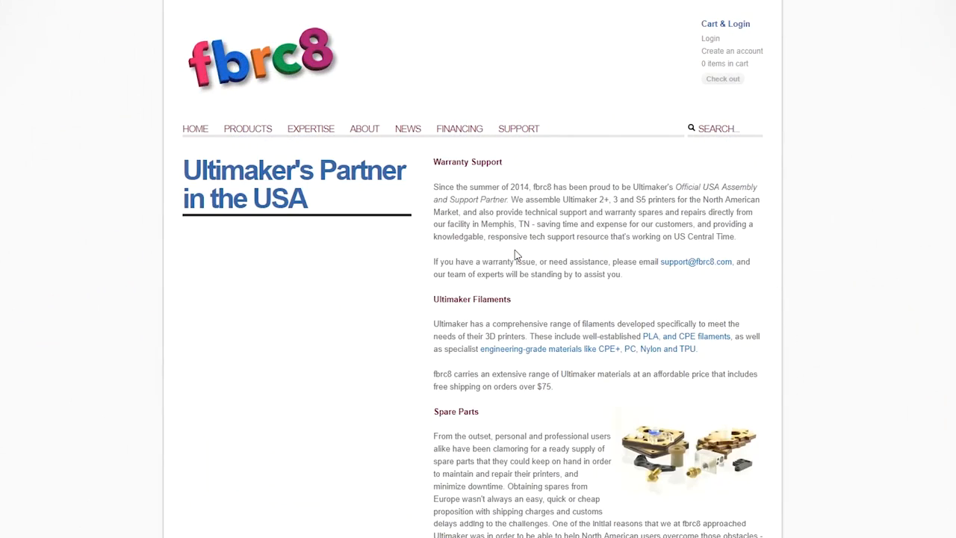
mouse_move(868, 338)
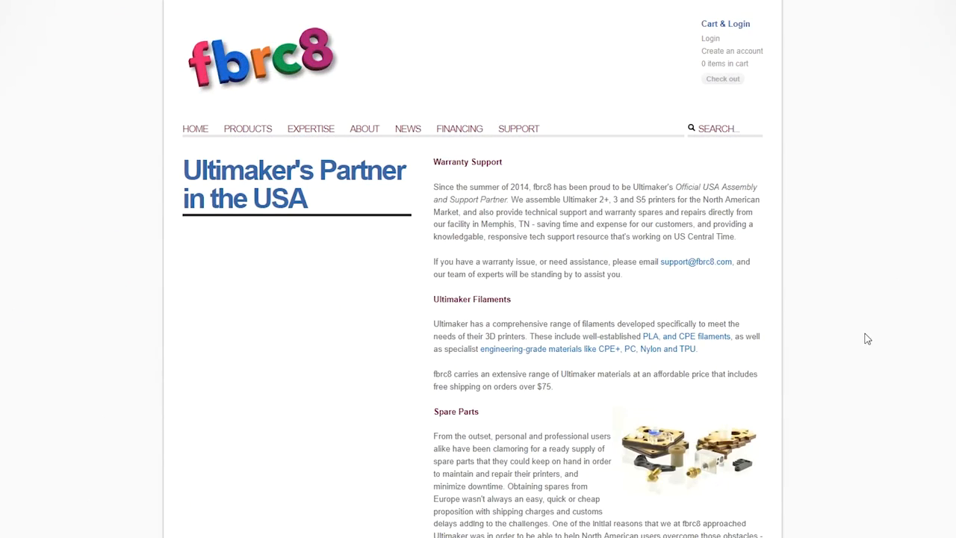
scroll(down, 3)
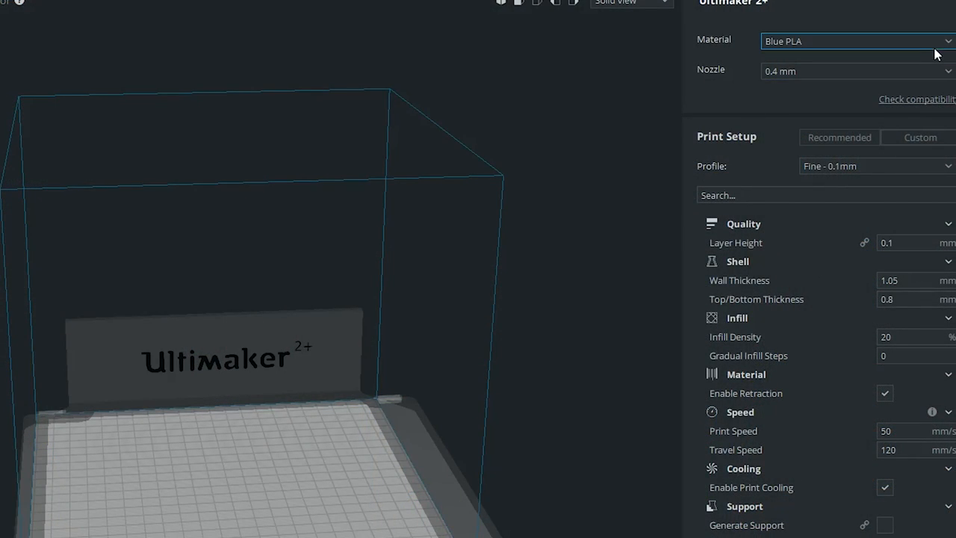
Select Ultimaker Transparent PC as material, updating wall thickness 1.2 mm, infill 30%, speed 45.
click(857, 42)
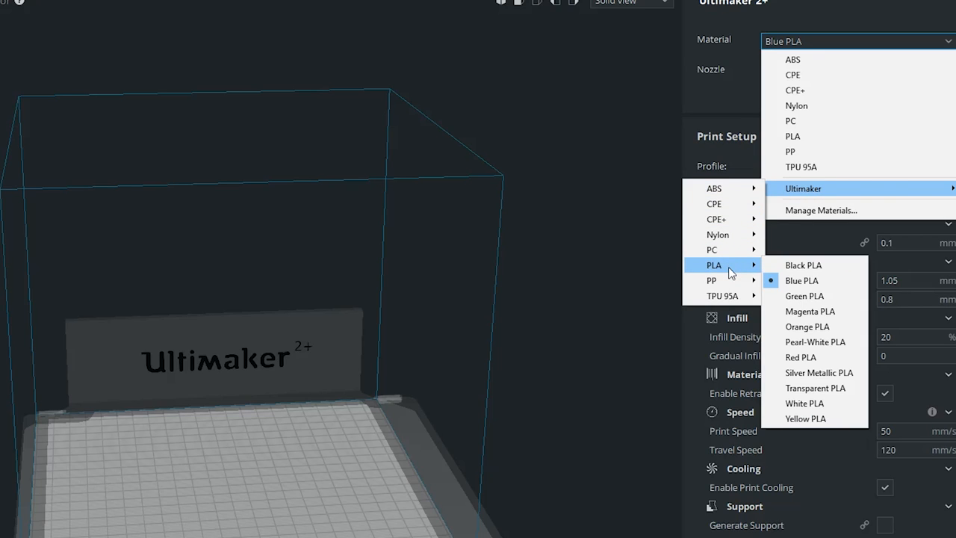
mouse_move(711, 249)
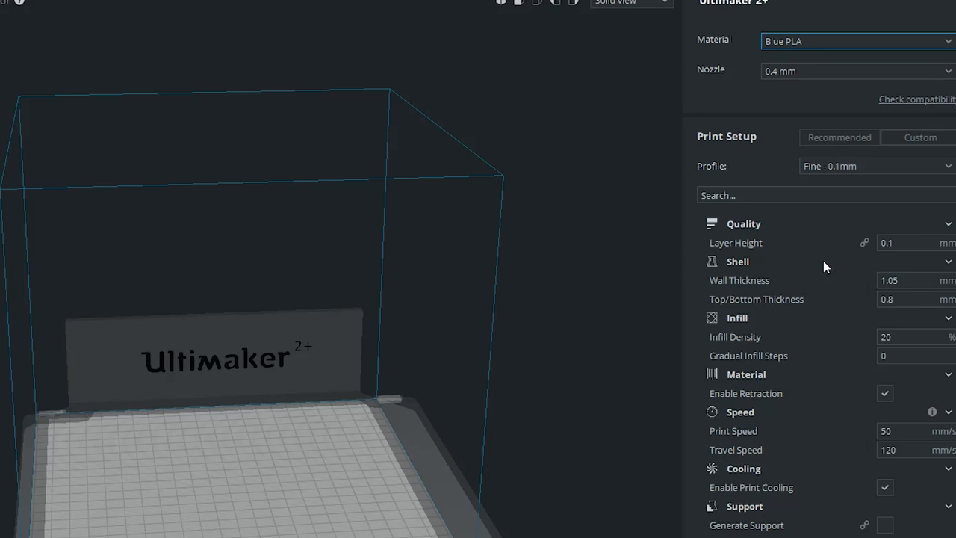
mouse_move(675, 290)
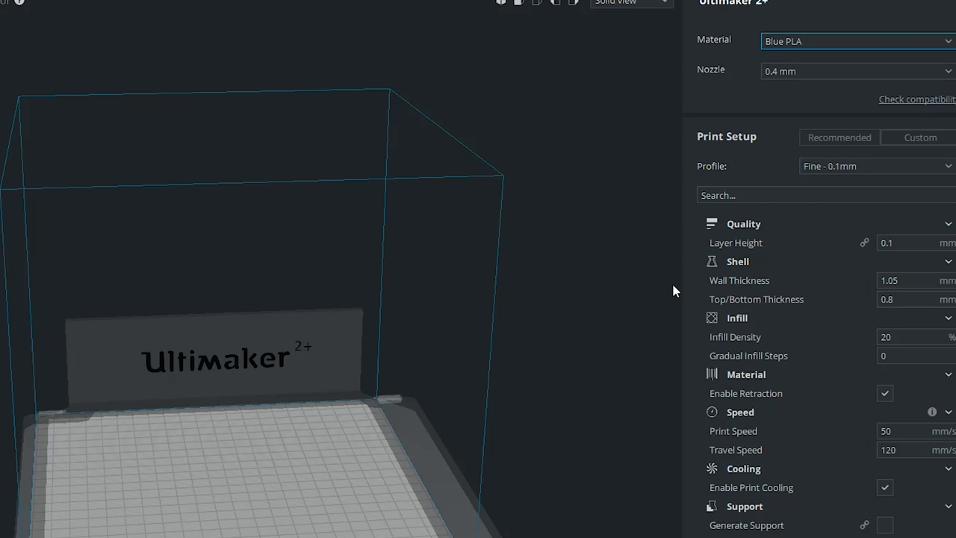
click(857, 42)
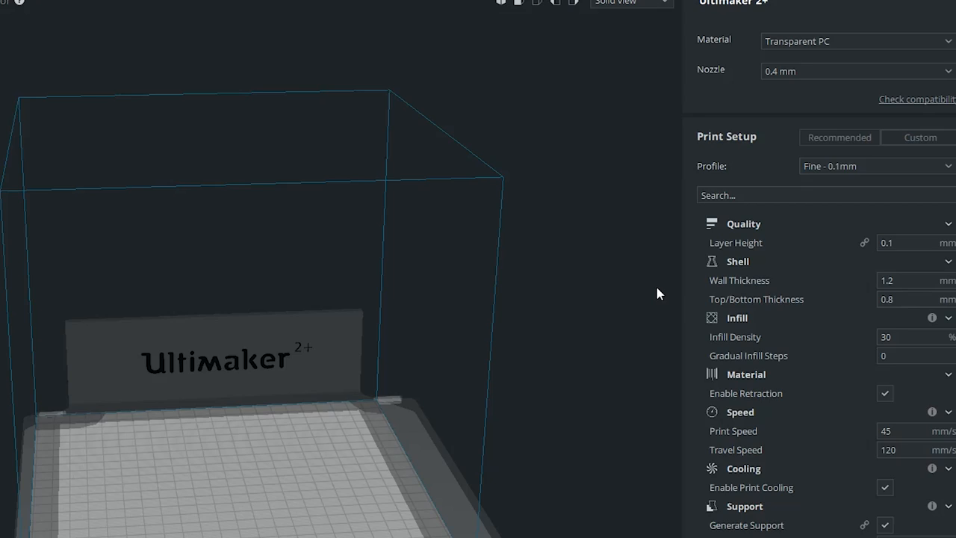